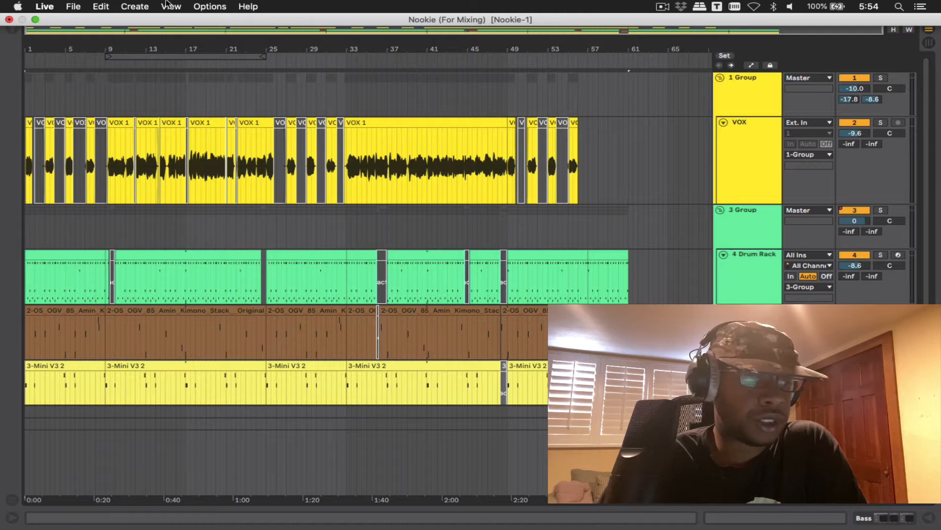
Show the Bass track's chain: Mini V3, RBass Mono and kHs Transient Shaper
click(72, 6)
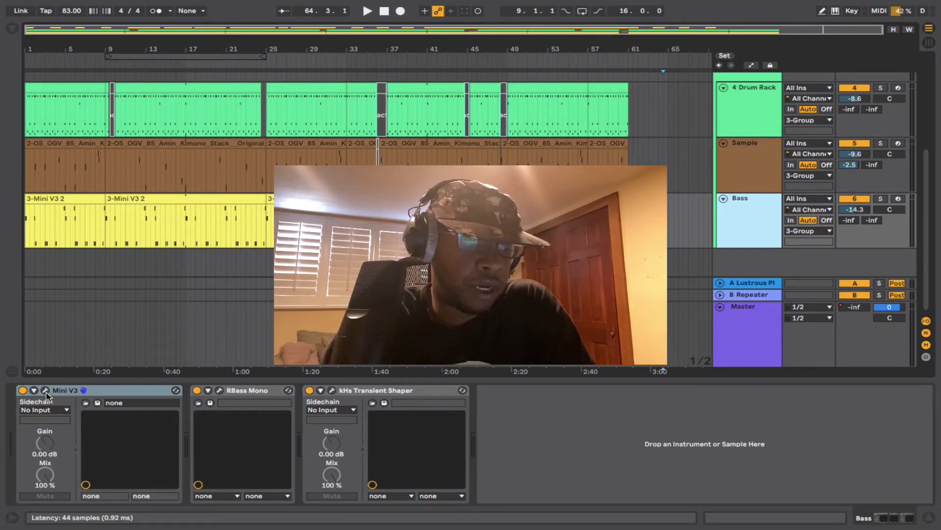
Preview Mini V3, then select and delete RBass Mono and kHs Transient Shaper
click(43, 390)
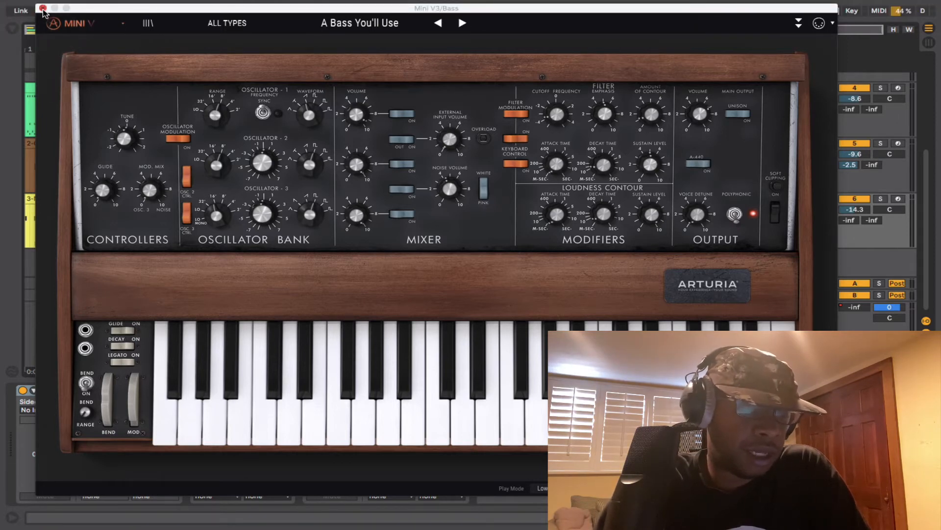
click(43, 7)
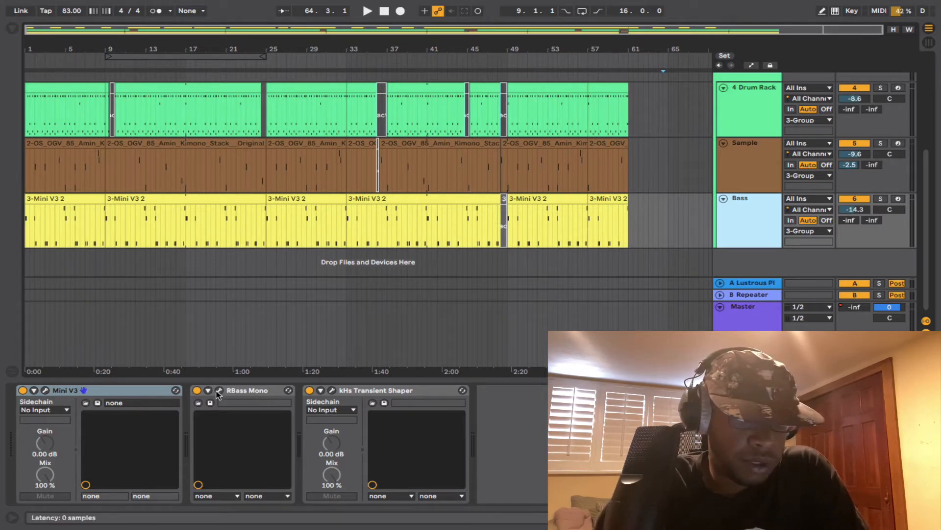
click(219, 390)
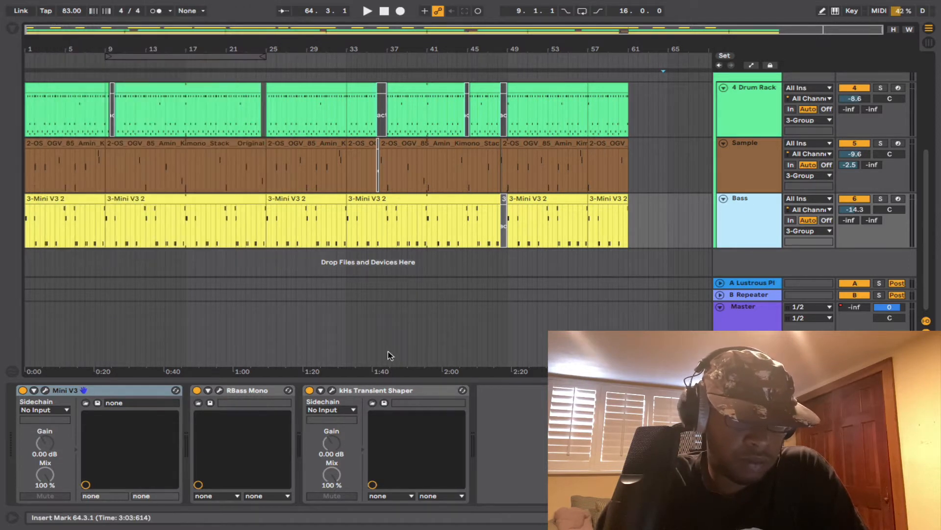
click(339, 390)
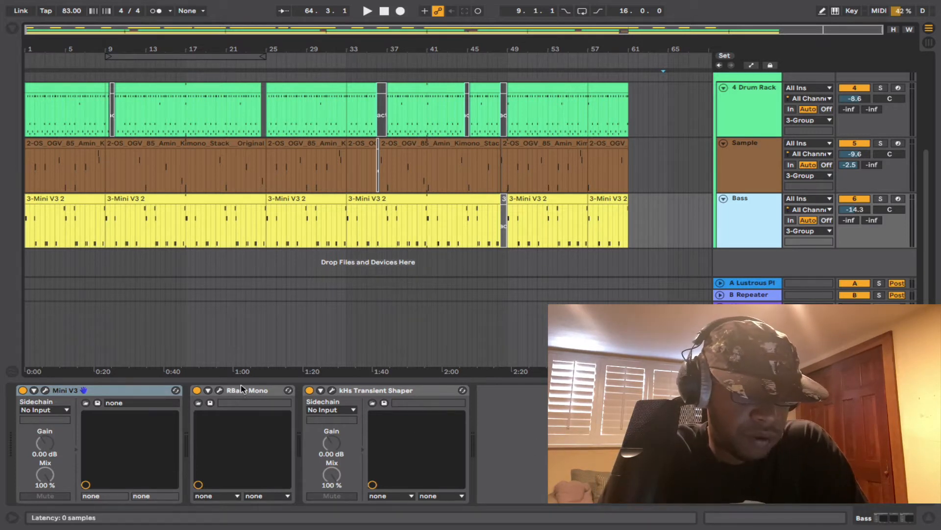
click(243, 390)
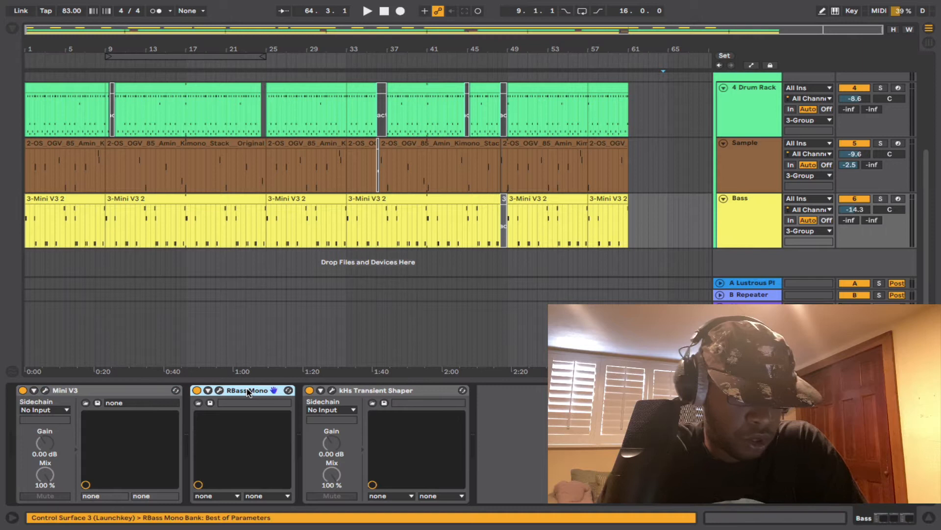
click(375, 391)
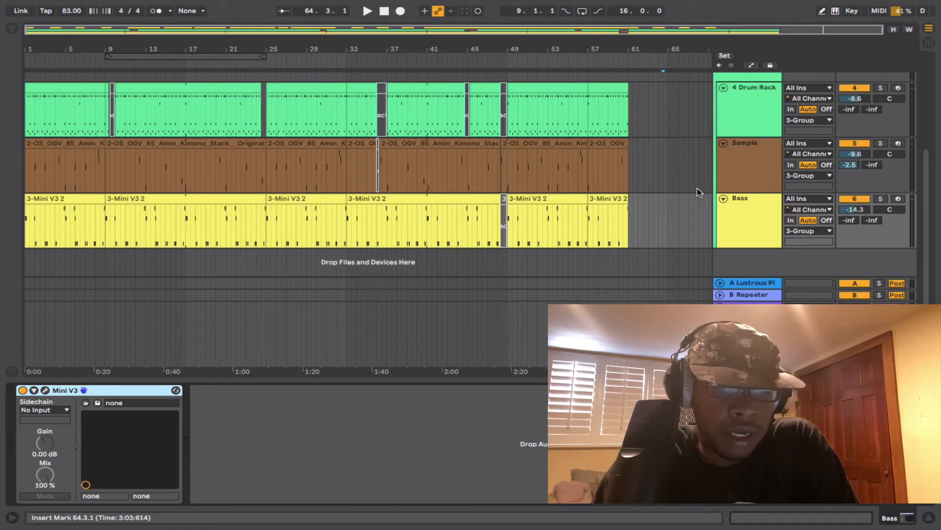
mouse_move(749, 212)
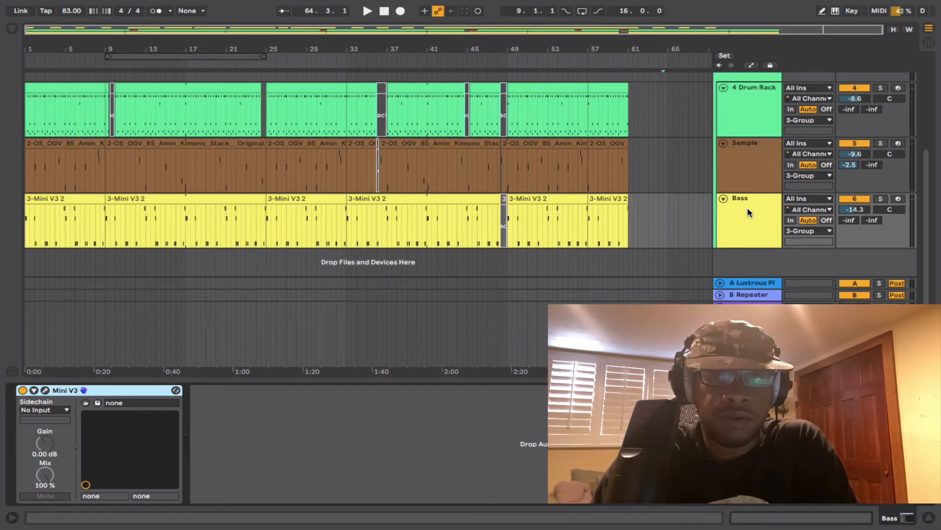
Freeze the Bass track, then flatten it so its MIDI becomes rendered audio clips
right_click(739, 198)
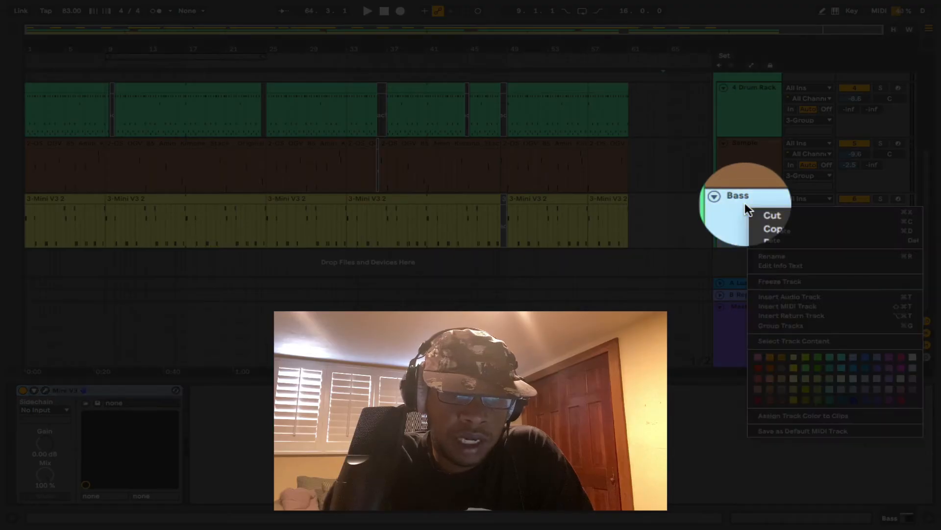
click(779, 281)
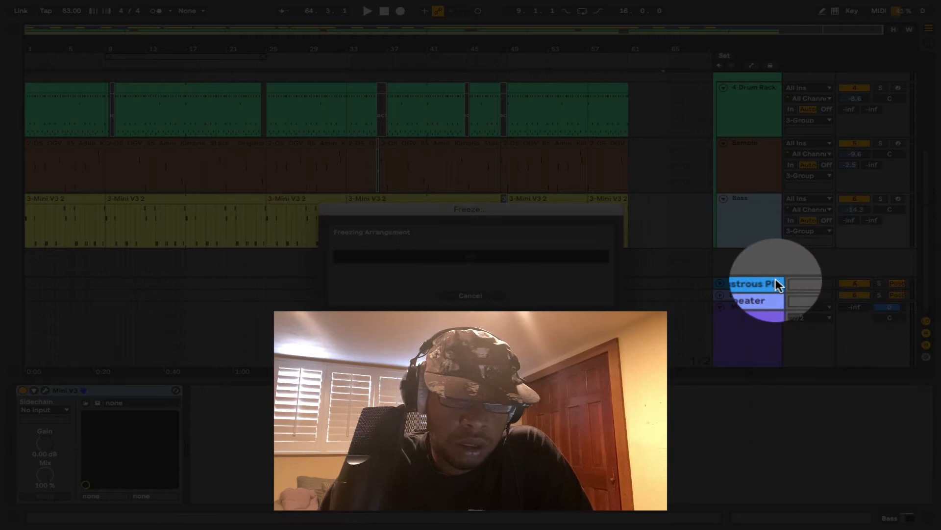
click(470, 294)
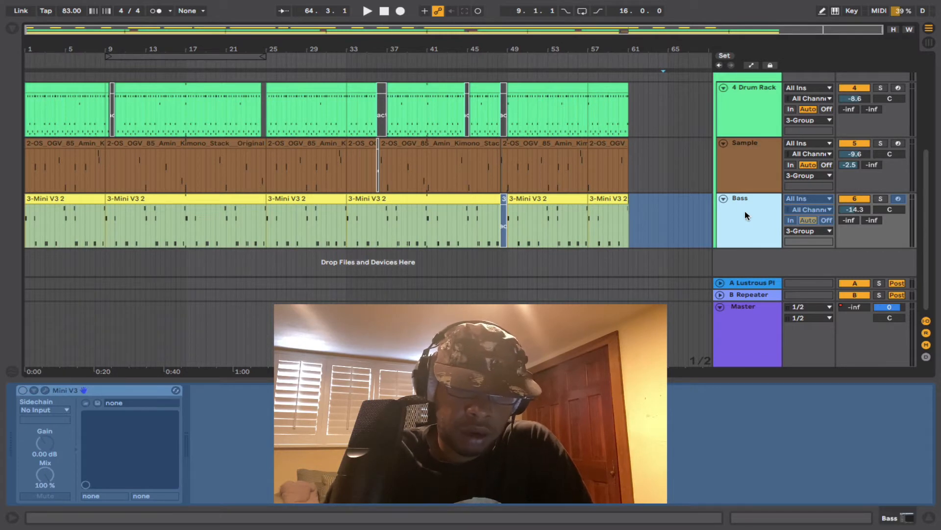
right_click(748, 216)
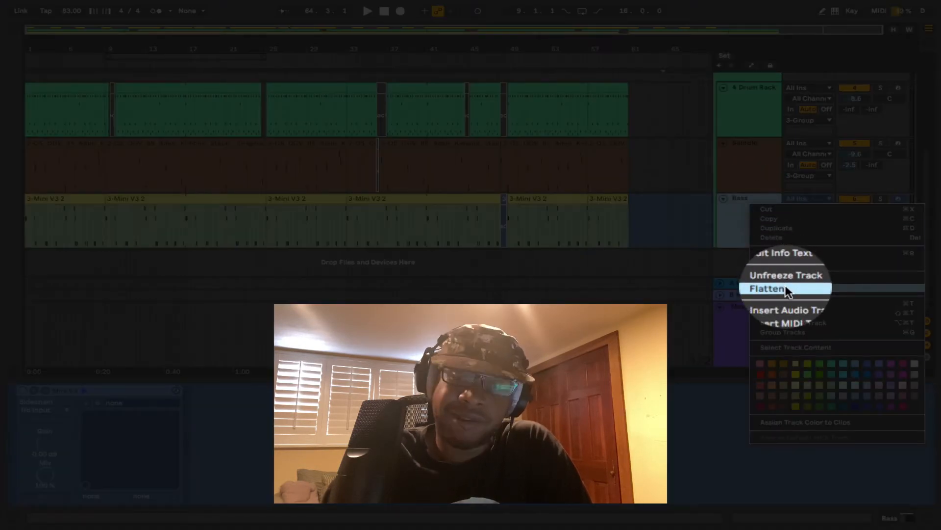
click(769, 288)
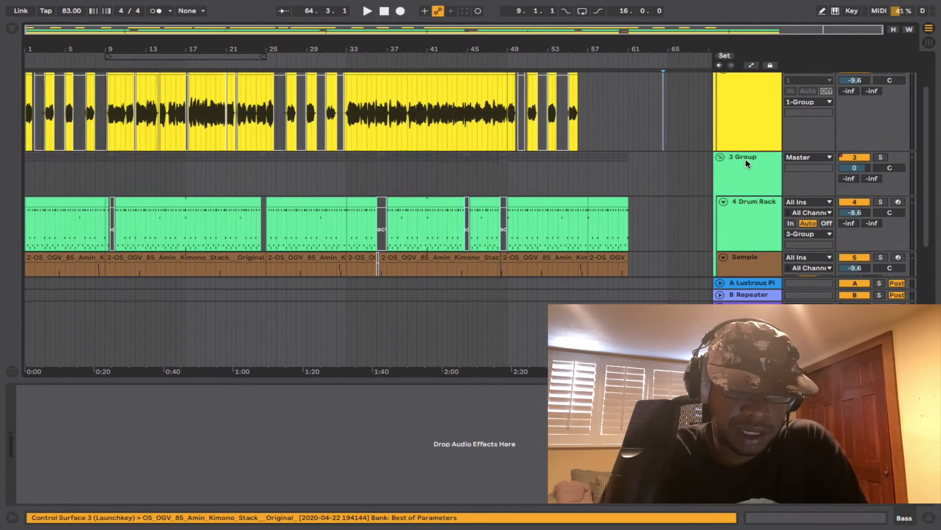
Select the 3 Group track and open its context menu
click(744, 157)
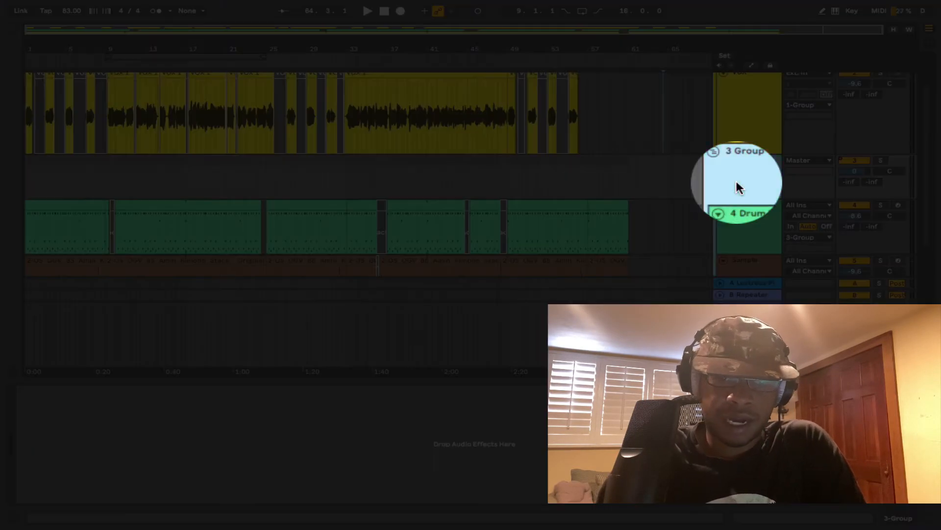
right_click(741, 159)
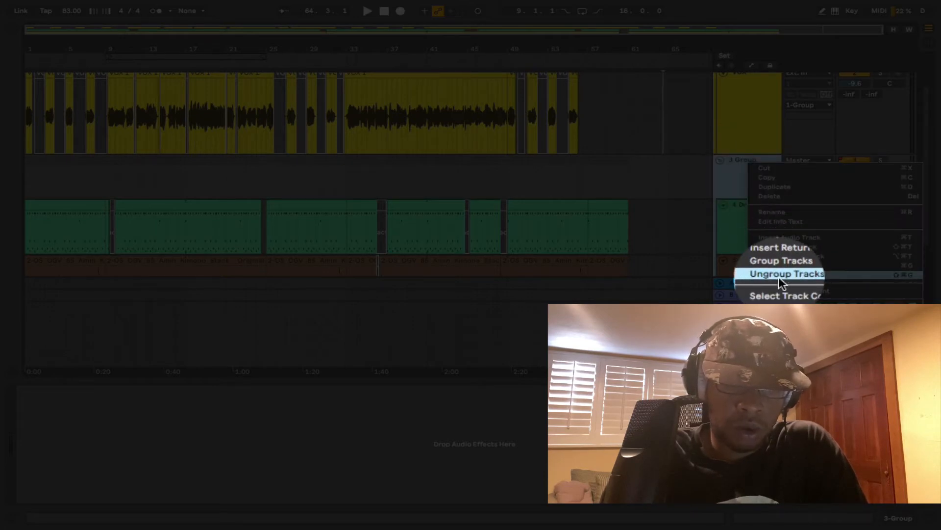
click(786, 274)
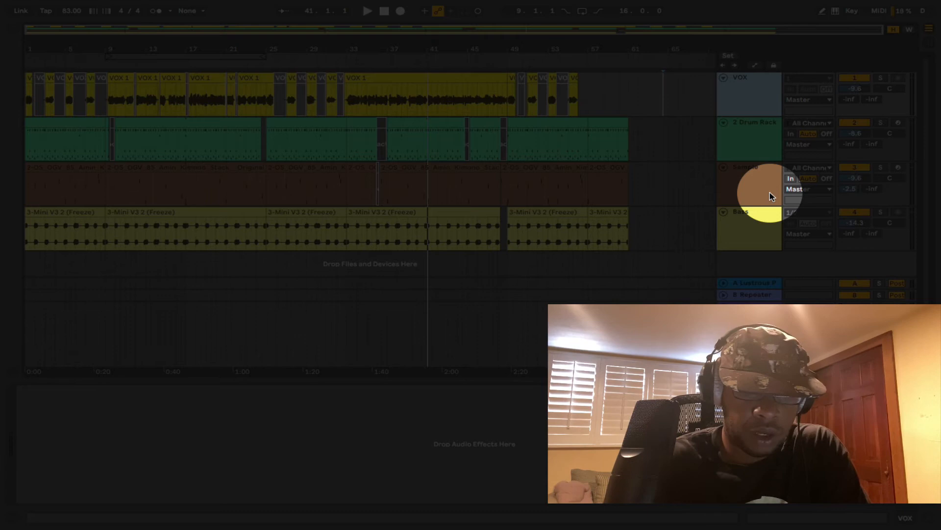
click(754, 282)
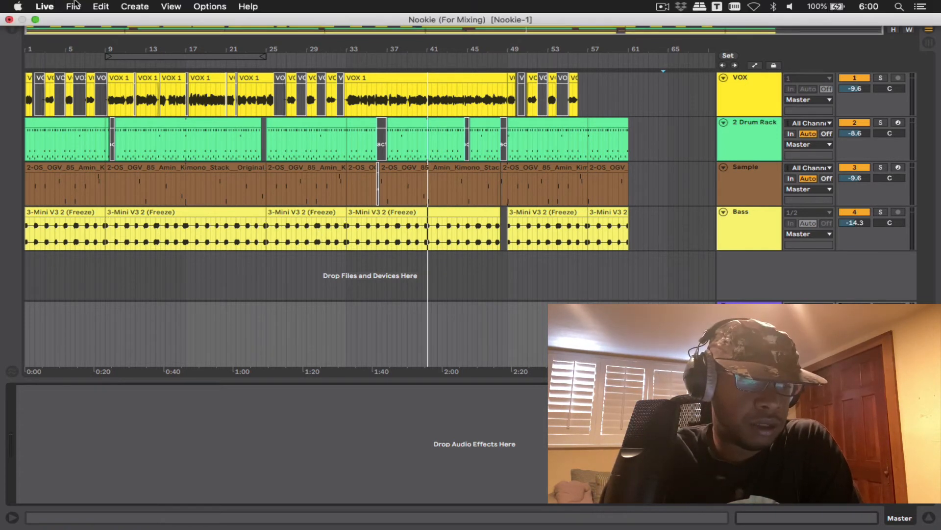
Run Collect All and Save on the Nookie (For Mixing) set
click(72, 7)
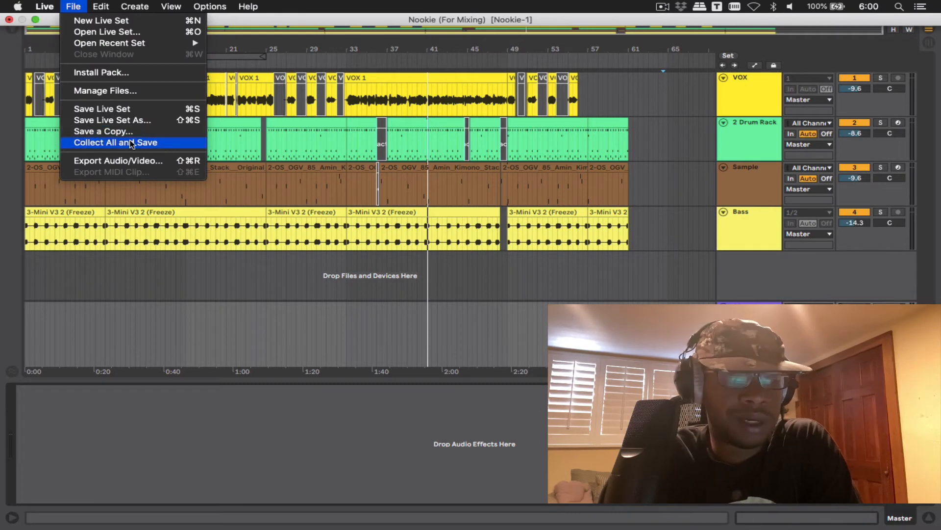
click(115, 142)
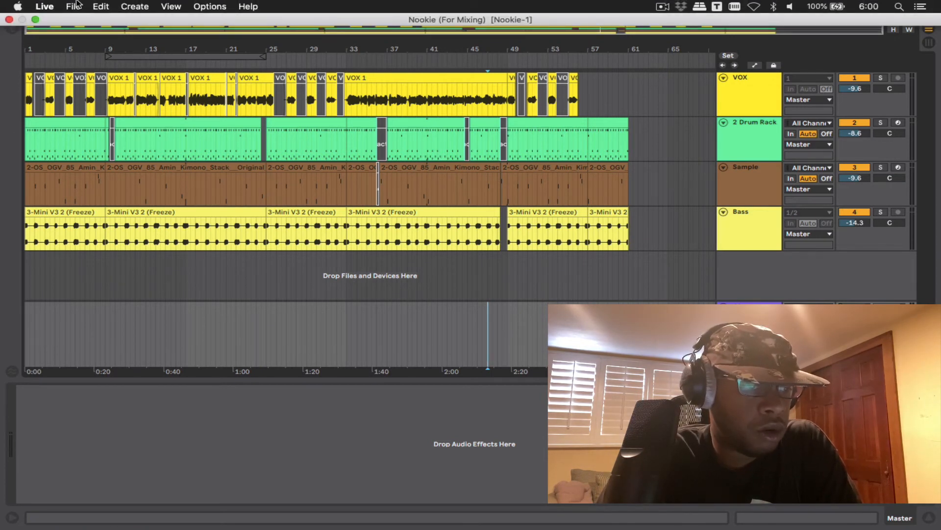
Open Manage Project for Nookie-1 and start creating a pack named Nookie
click(73, 6)
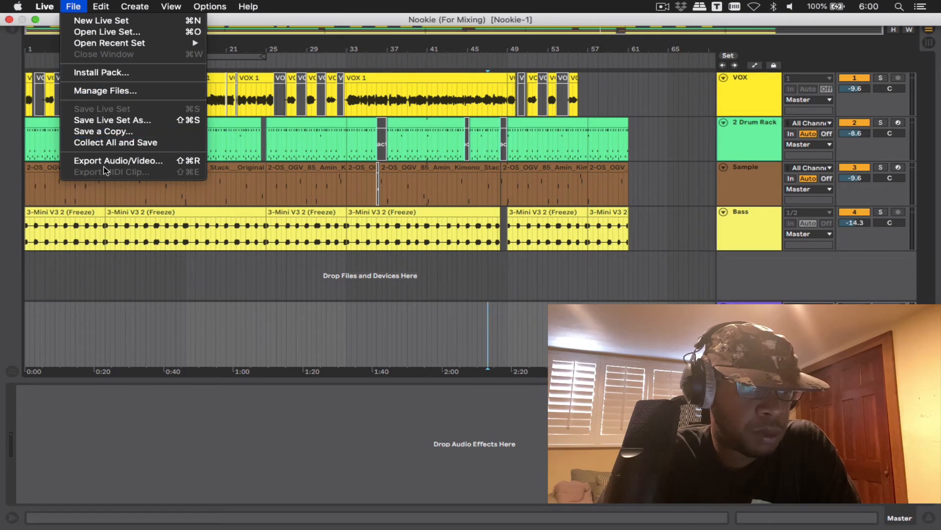
mouse_move(117, 160)
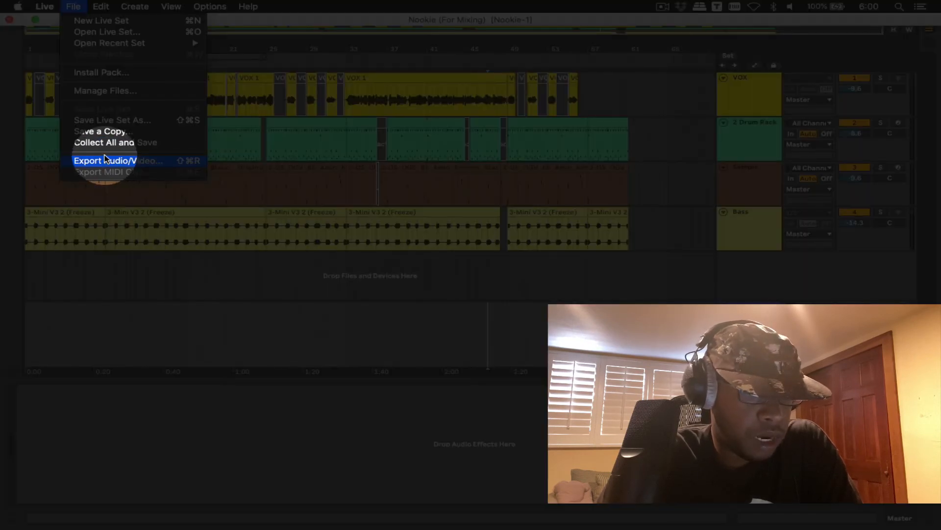
mouse_move(106, 90)
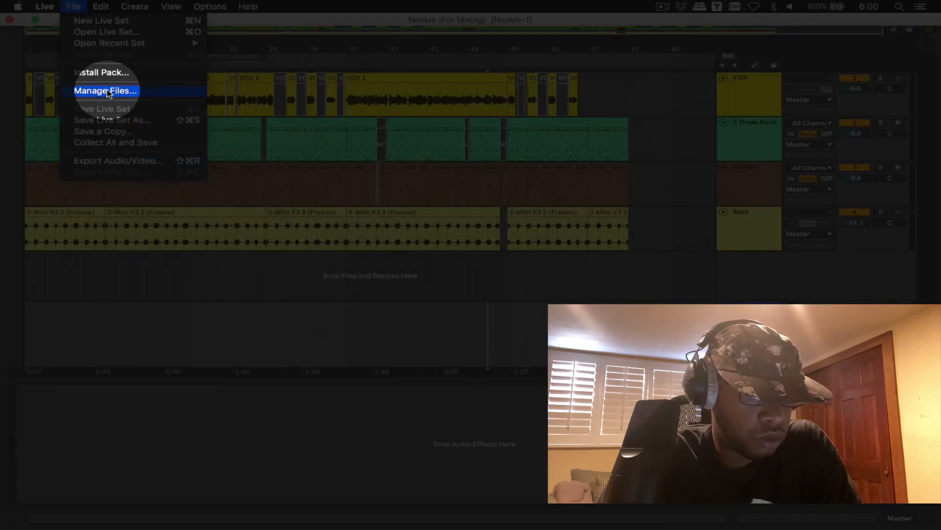
click(106, 90)
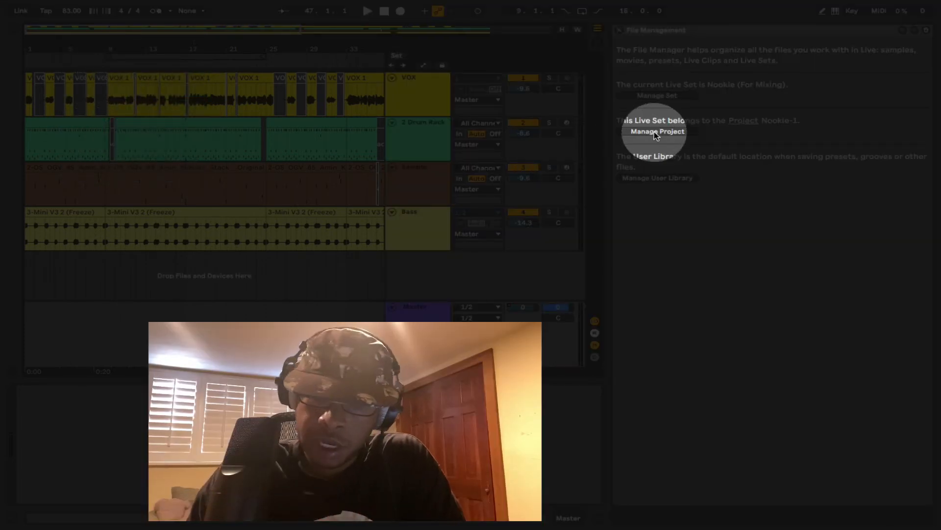
click(657, 132)
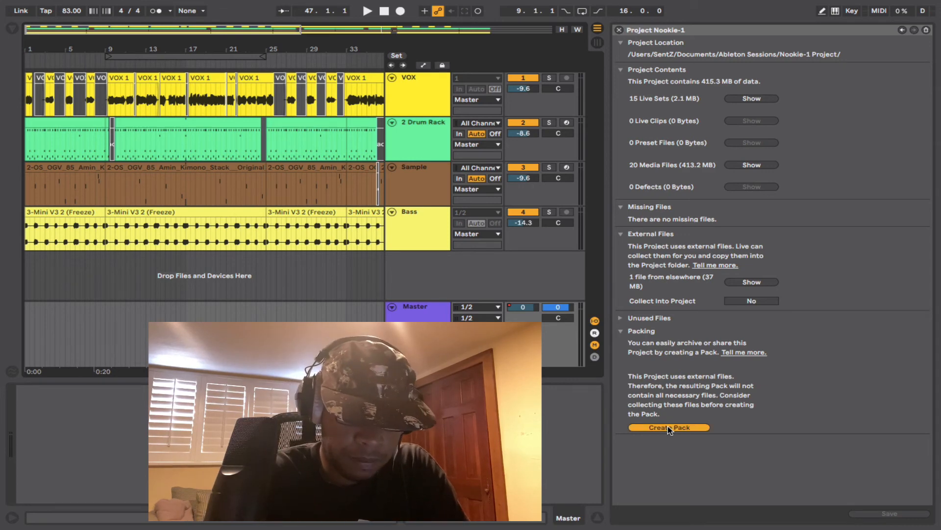
click(669, 428)
text(Nookie)
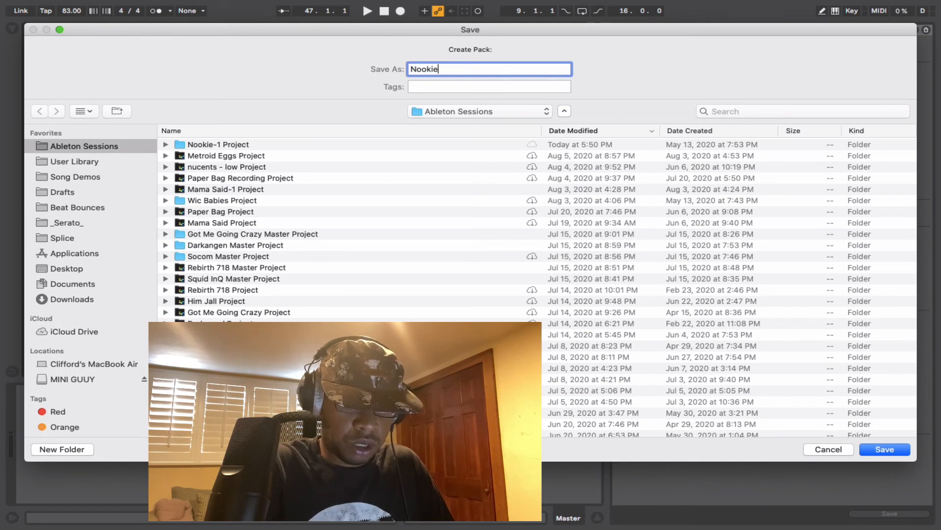
Name the pack NookieContainerSession and save it in Ableton Sessions
text(Container)
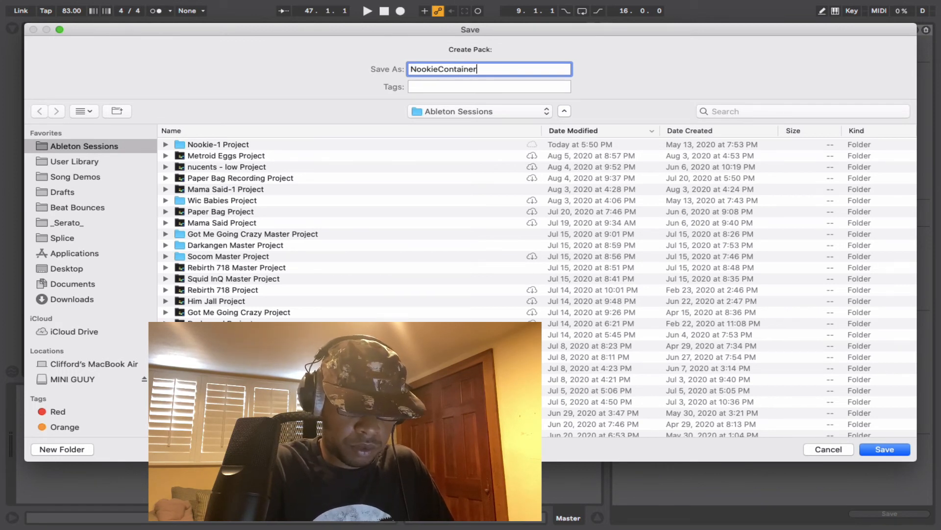
text(Session)
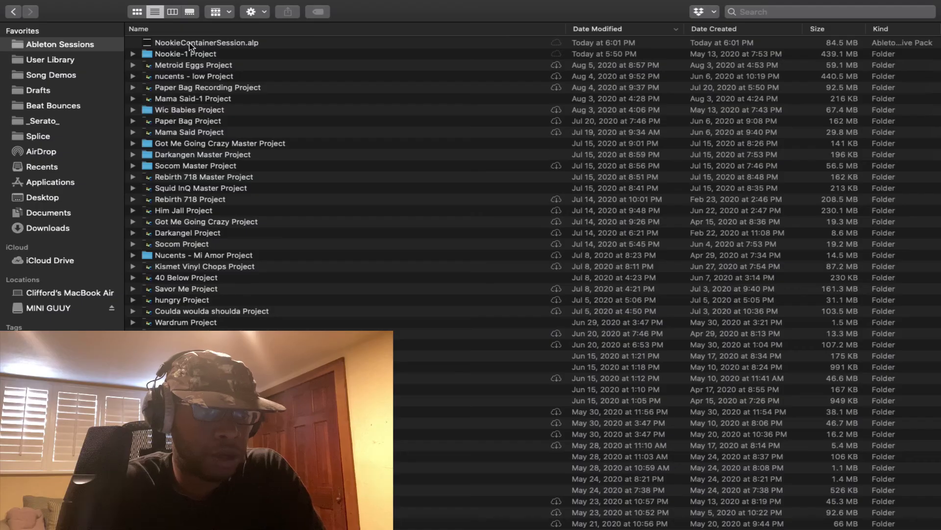
Open NookieContainerSession.alp from the Ableton Sessions folder in Finder
click(207, 42)
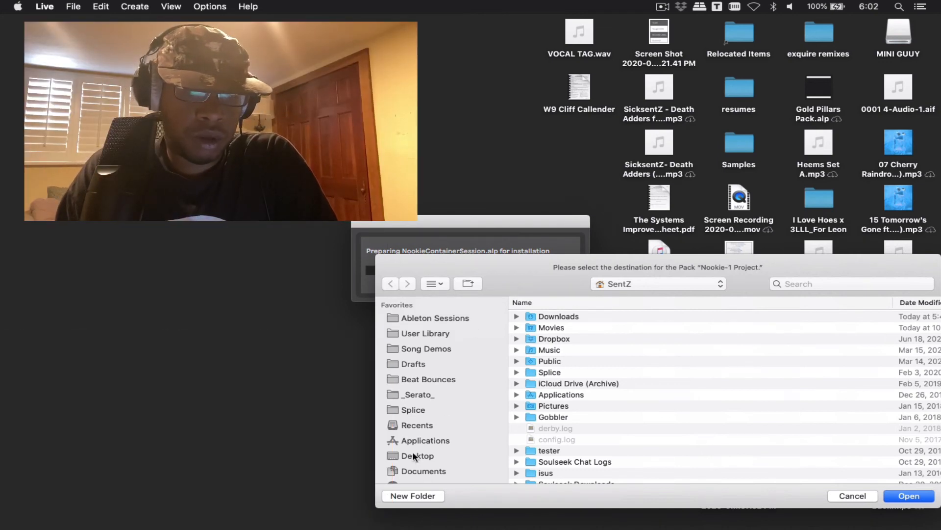
Unpack the Nookie-1 Project pack to the Desktop
click(418, 455)
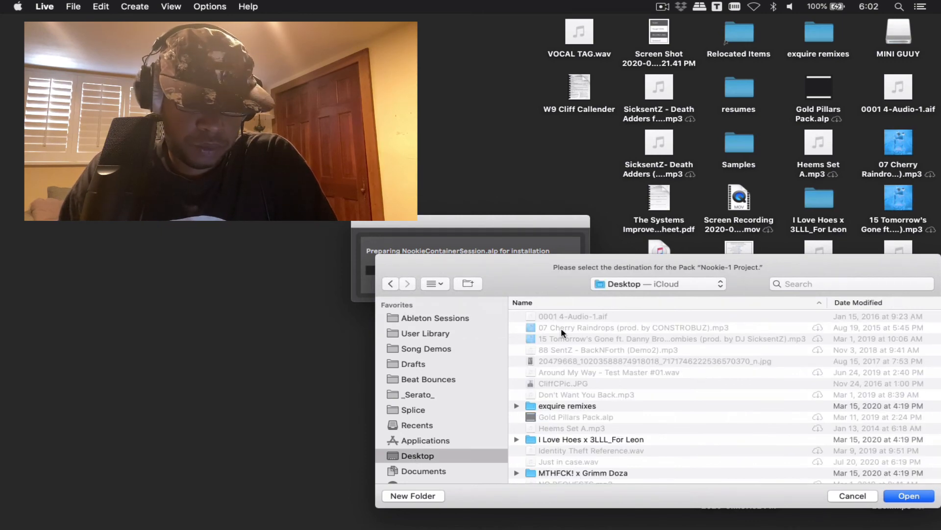
click(909, 496)
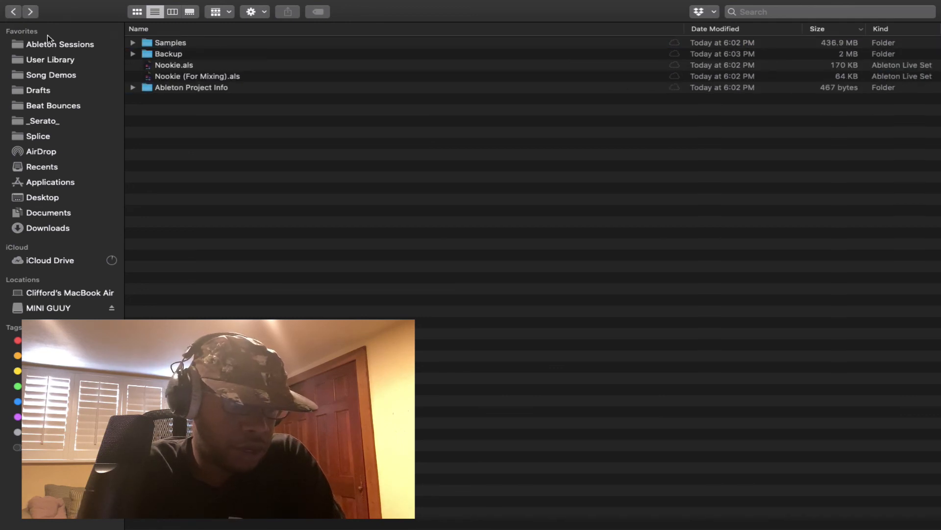
Open Nookie (For Mixing).als from the unpacked folder and hide the File Manager
click(198, 76)
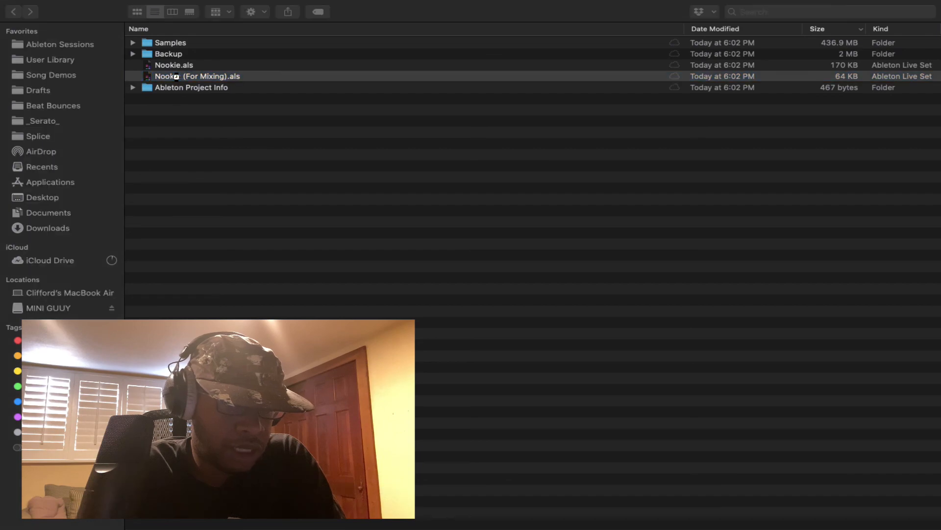
double_click(197, 75)
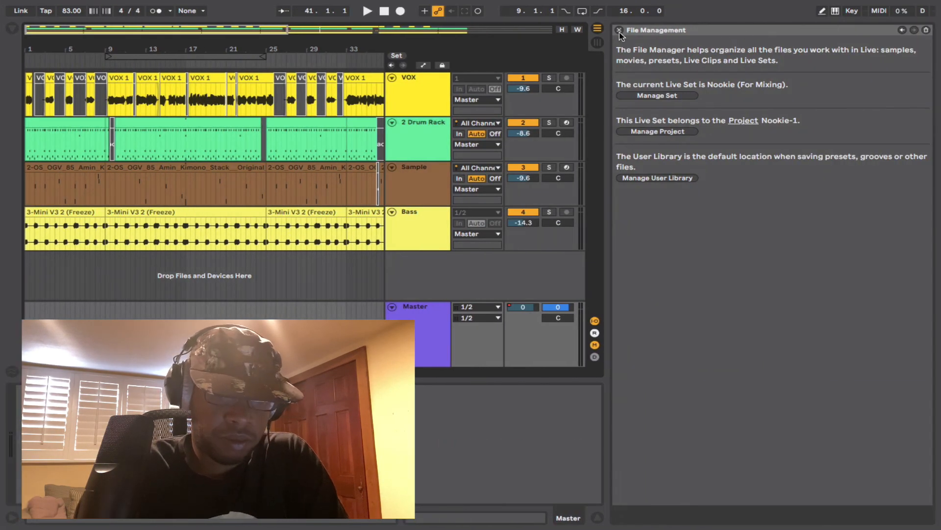
click(620, 30)
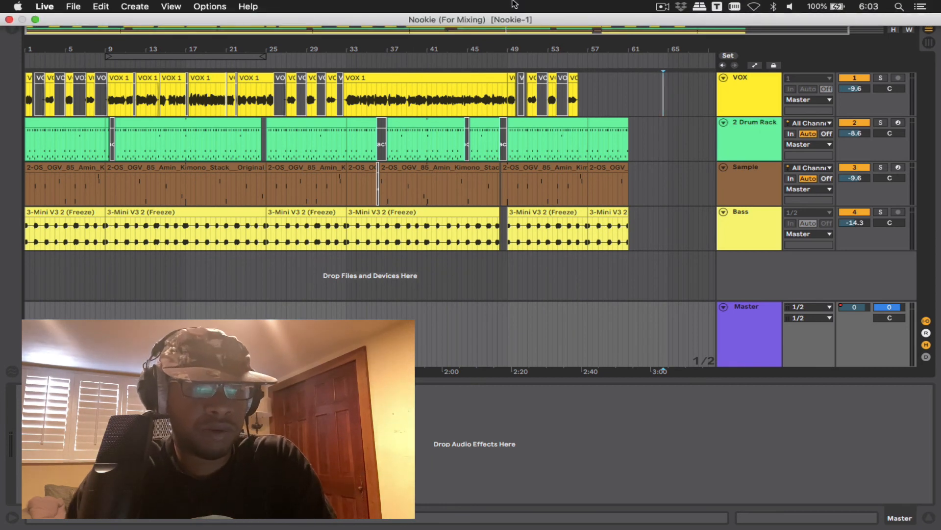